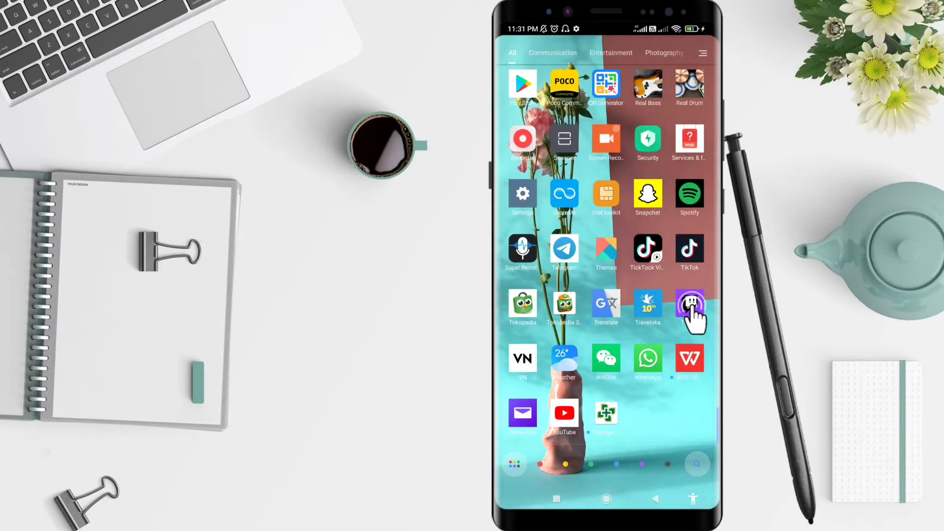
# - Launch Twitch from the app drawer to show the Following feed
pyautogui.click(690, 306)
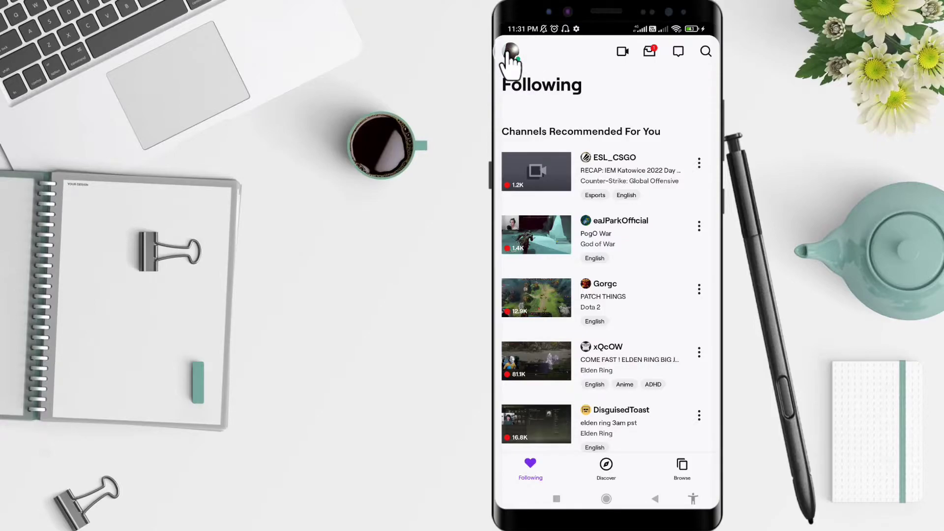
# - Open the empty Friends list from the profile avatar's Account menu
pyautogui.click(510, 51)
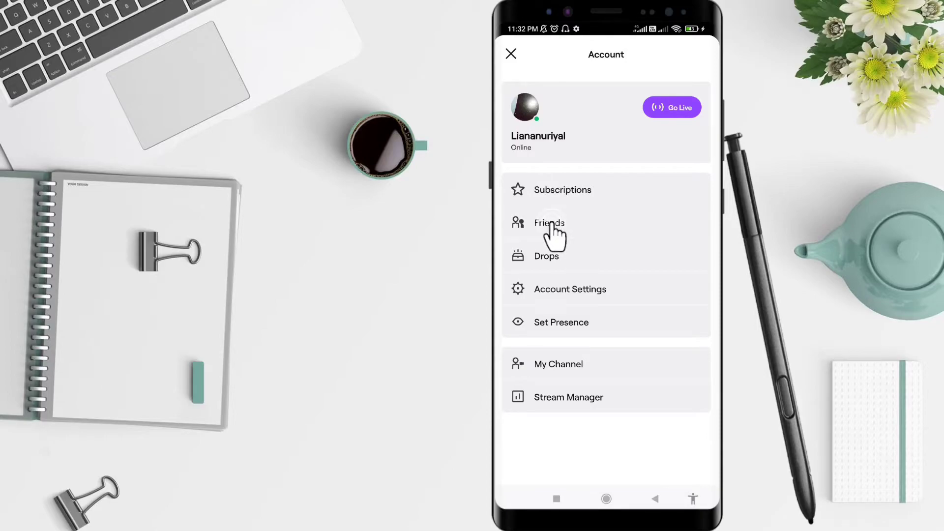
pyautogui.click(549, 222)
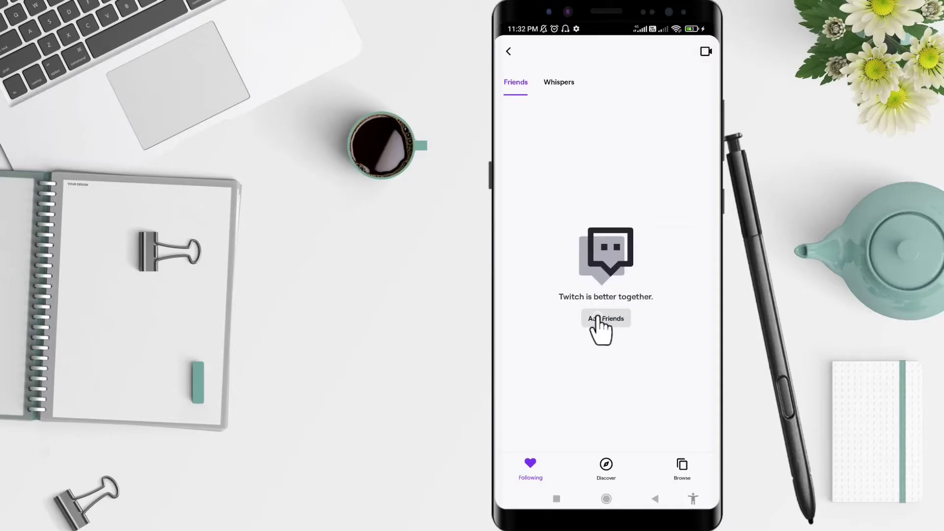
# - Search Add Friends for "halo" and open the official Halo channel profile
pyautogui.click(605, 318)
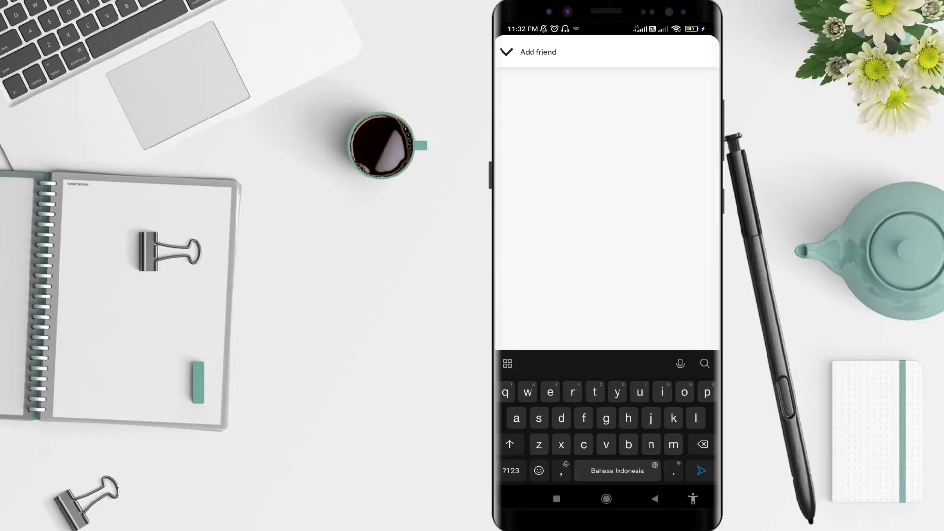
pyautogui.write('h')
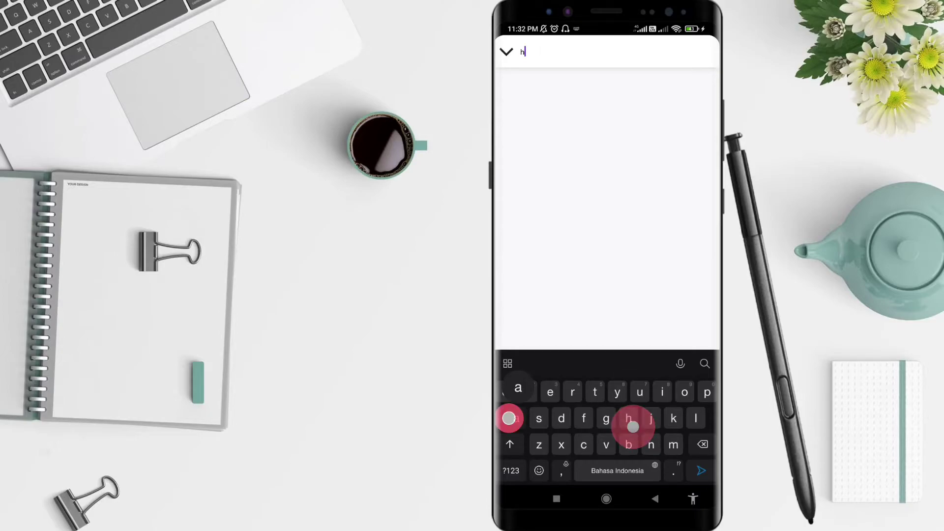
pyautogui.write('alo')
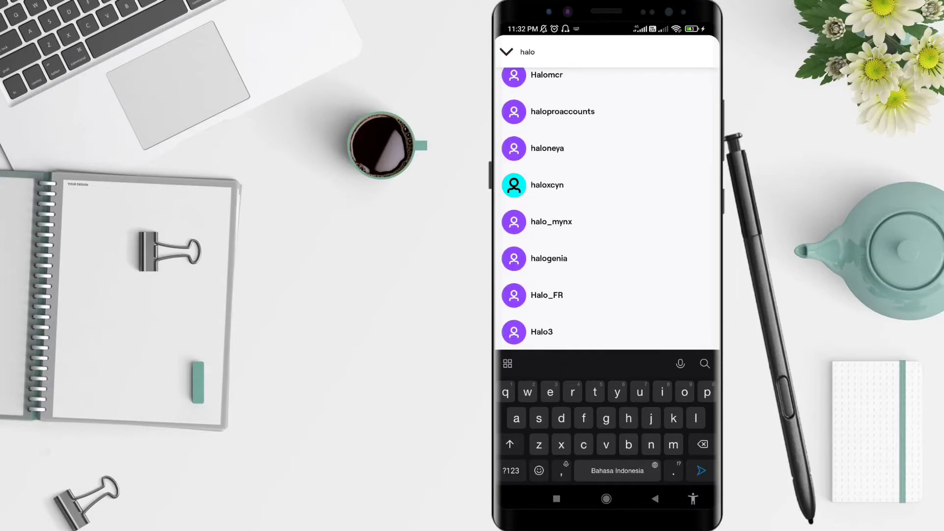
pyautogui.scroll(-3)
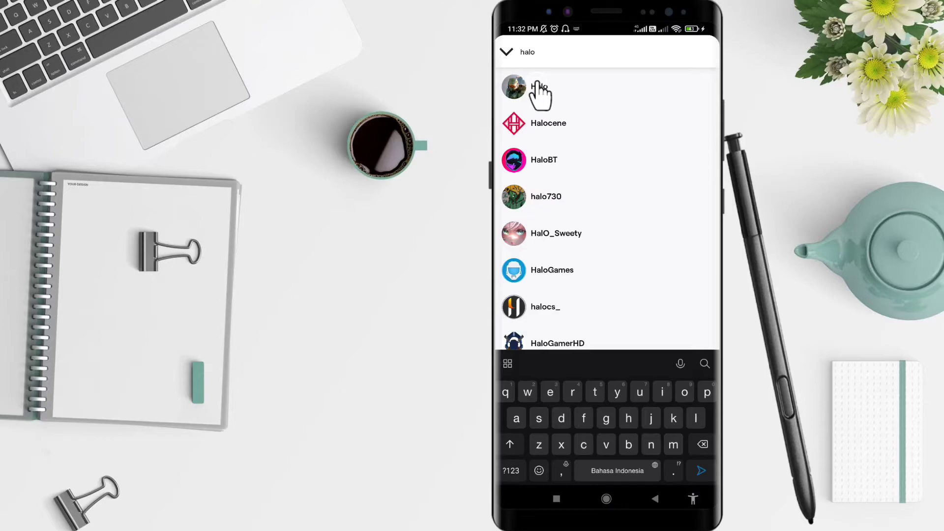
pyautogui.click(539, 88)
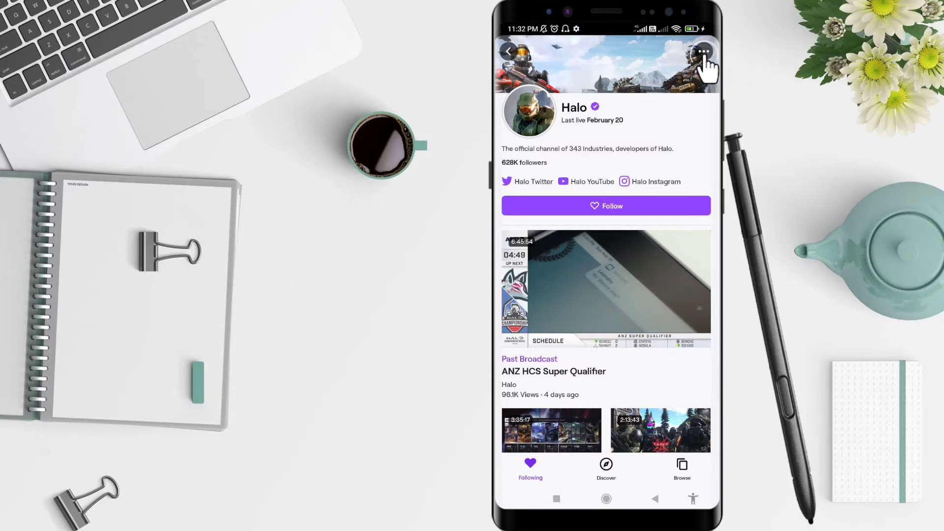
# - Add Halo as a friend from its three-dot menu, then go Home
pyautogui.click(700, 51)
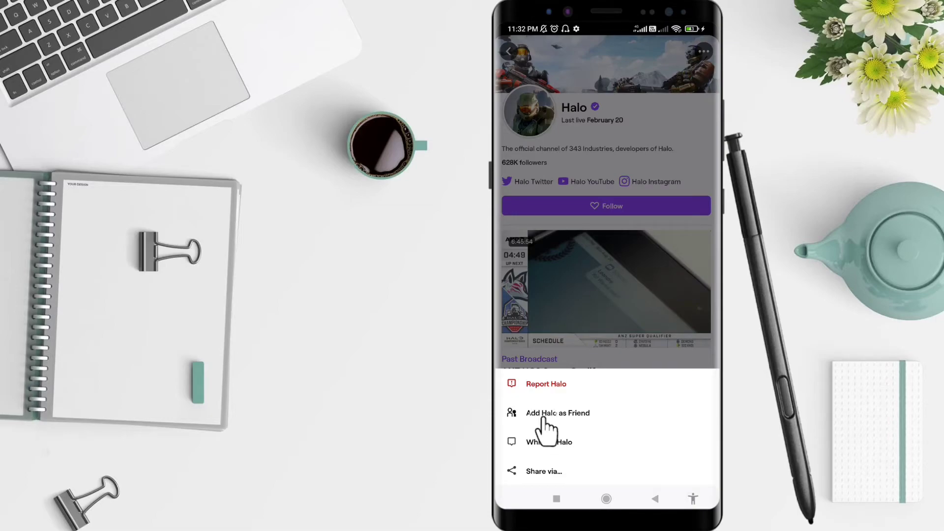
pyautogui.click(557, 413)
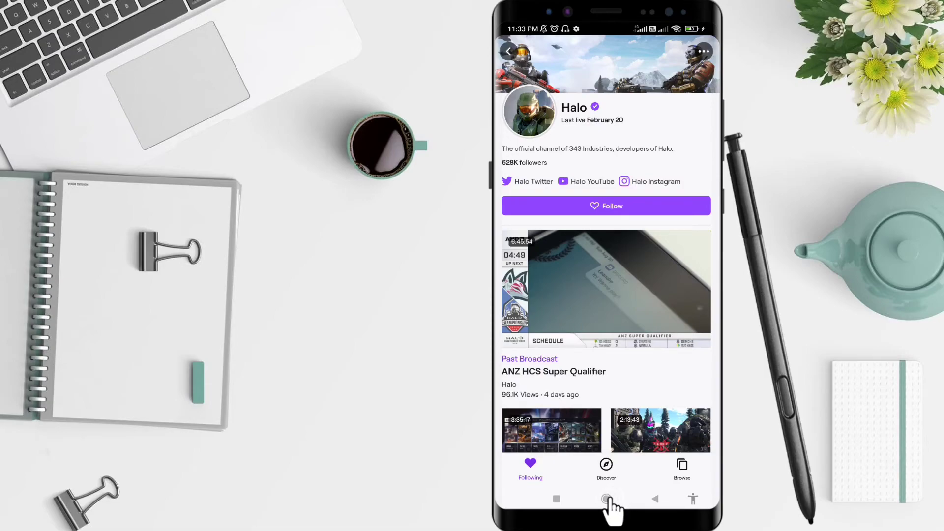
pyautogui.click(605, 498)
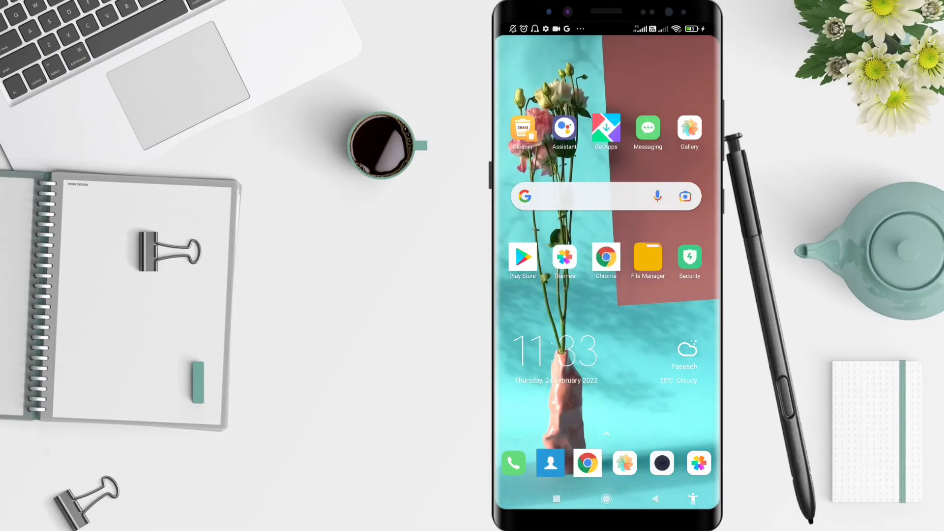